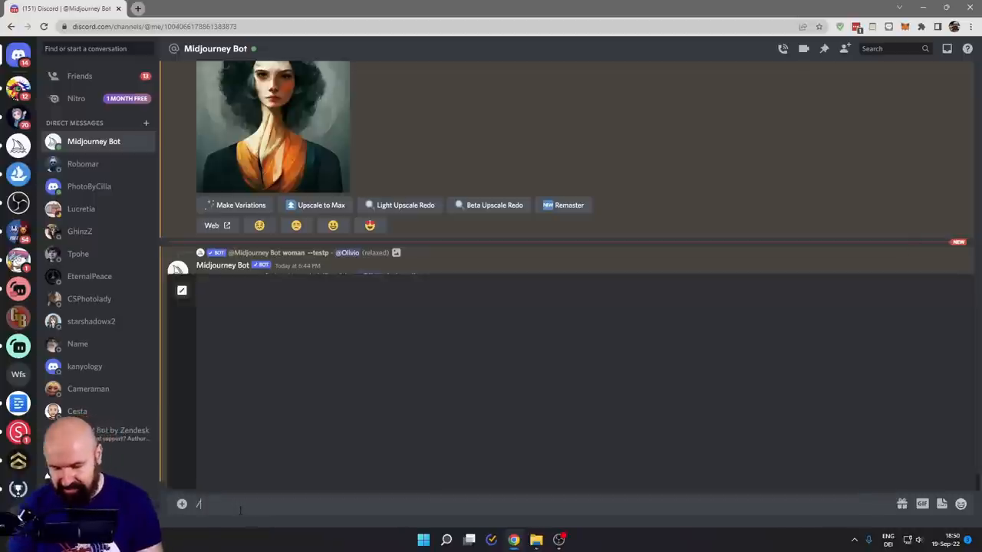
# Step: Send /settings to the Midjourney Bot to post its settings panel
pyautogui.write('/settings')
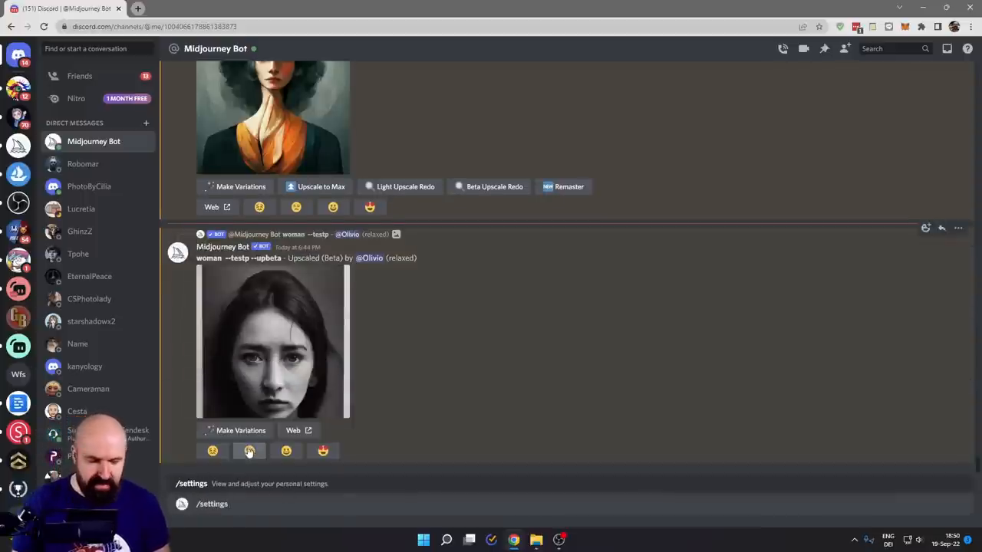
pyautogui.press('Enter')
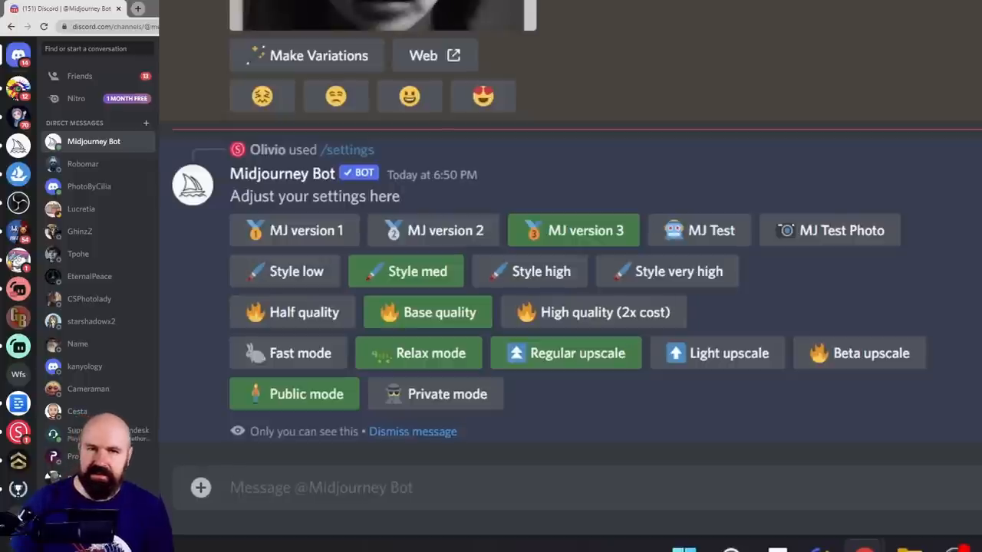
pyautogui.click(320, 488)
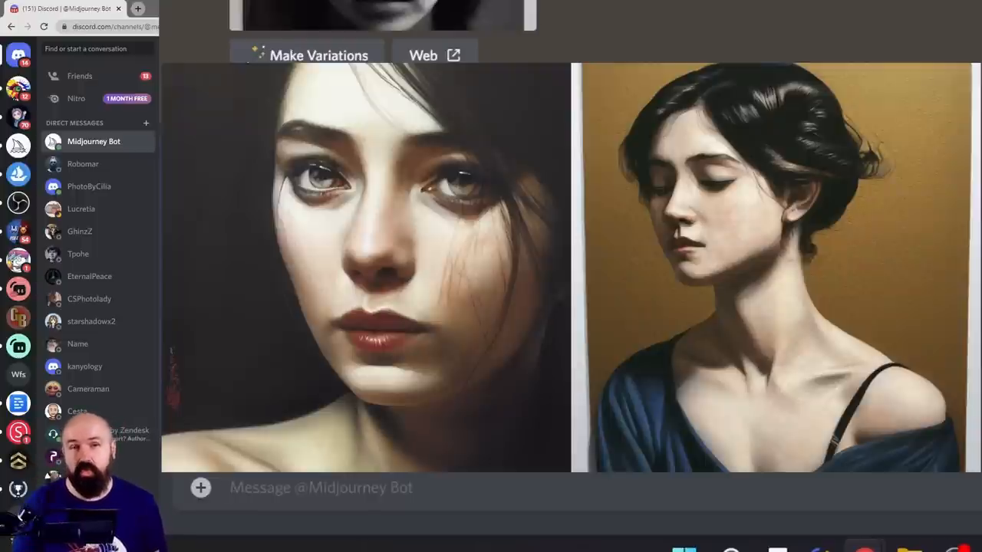
pyautogui.click(367, 269)
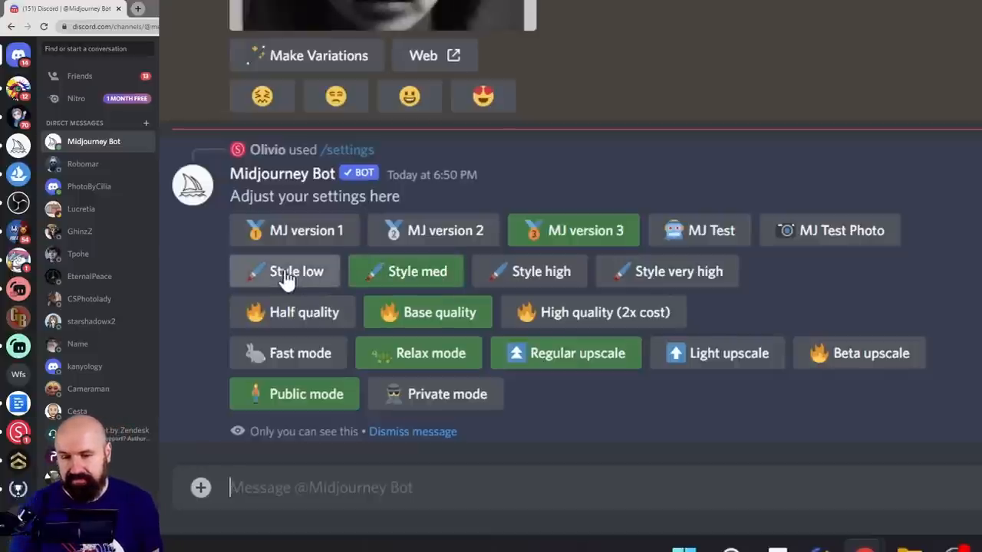
# Step: Set the bot to Style low, giving suffix --v 3 --s 1250
pyautogui.click(295, 270)
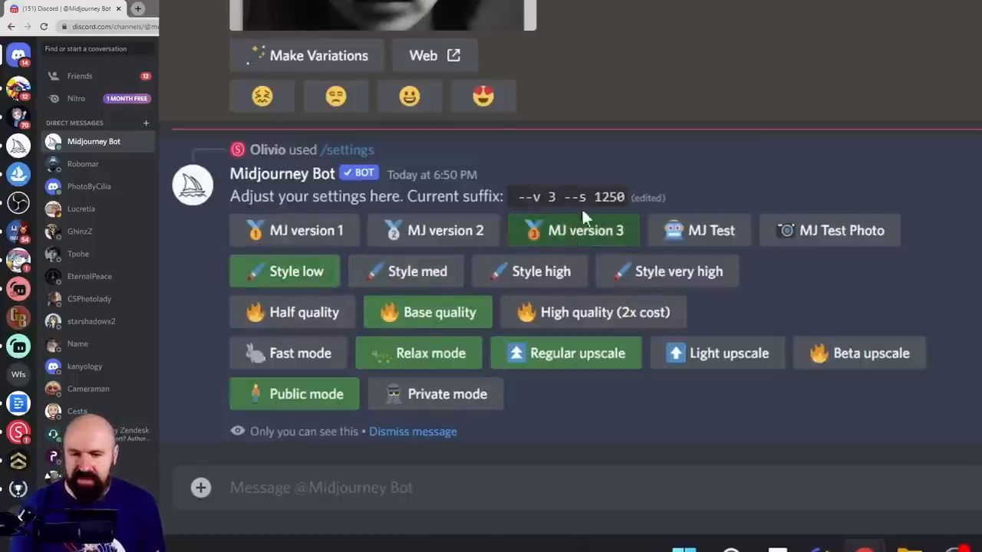
pyautogui.moveTo(668, 264)
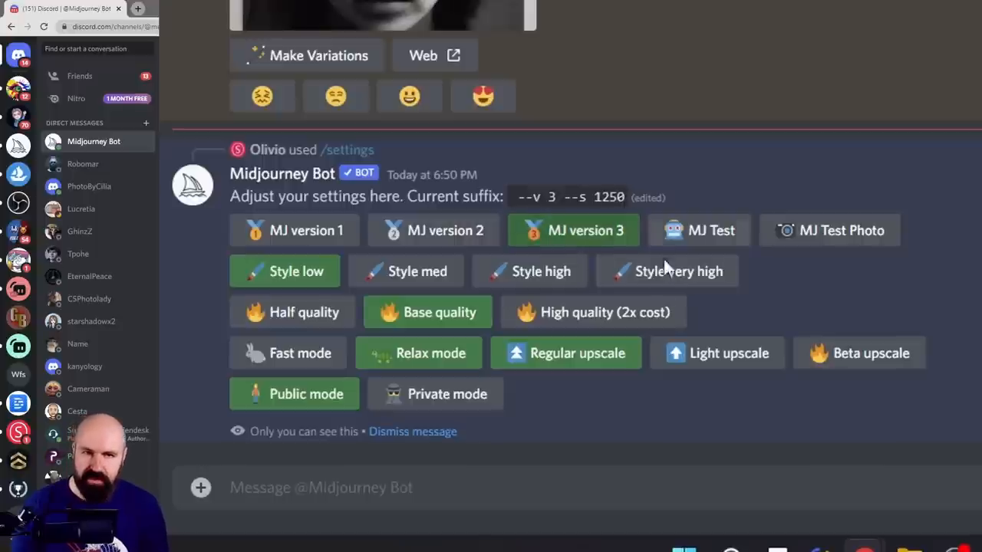
pyautogui.moveTo(621, 352)
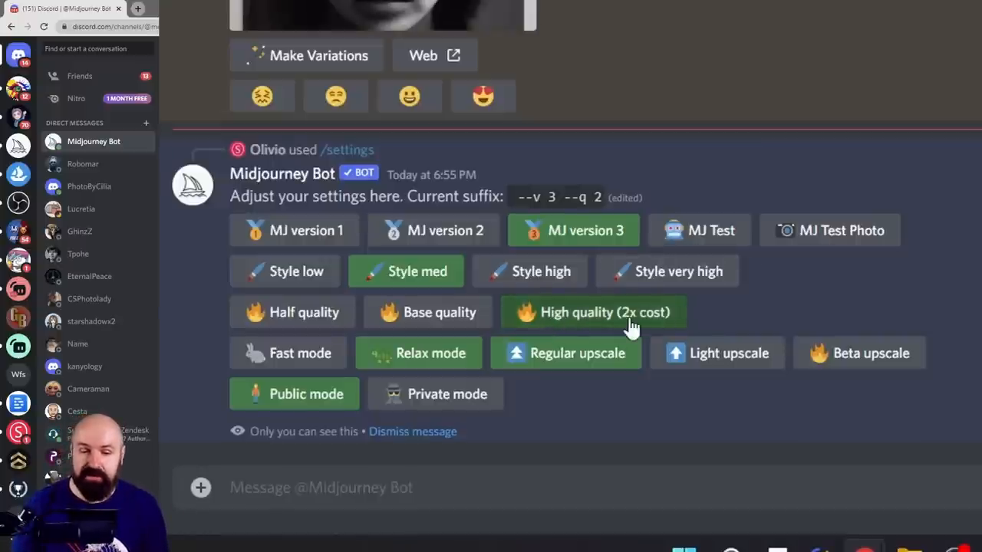
# Step: Try MJ Test and MJ Test Photo, then return to MJ version 3 (suffix --q 2 --v 3)
pyautogui.click(700, 230)
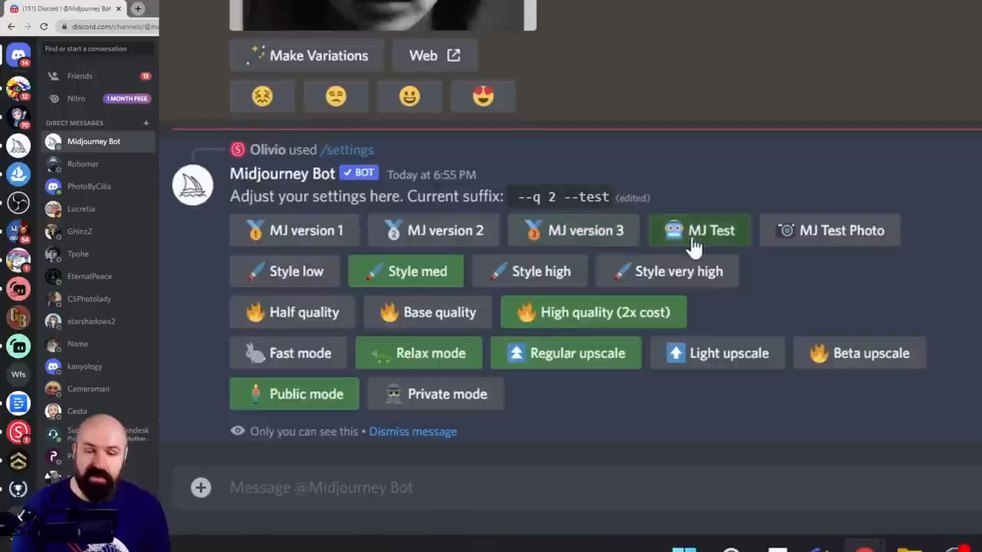
pyautogui.click(830, 230)
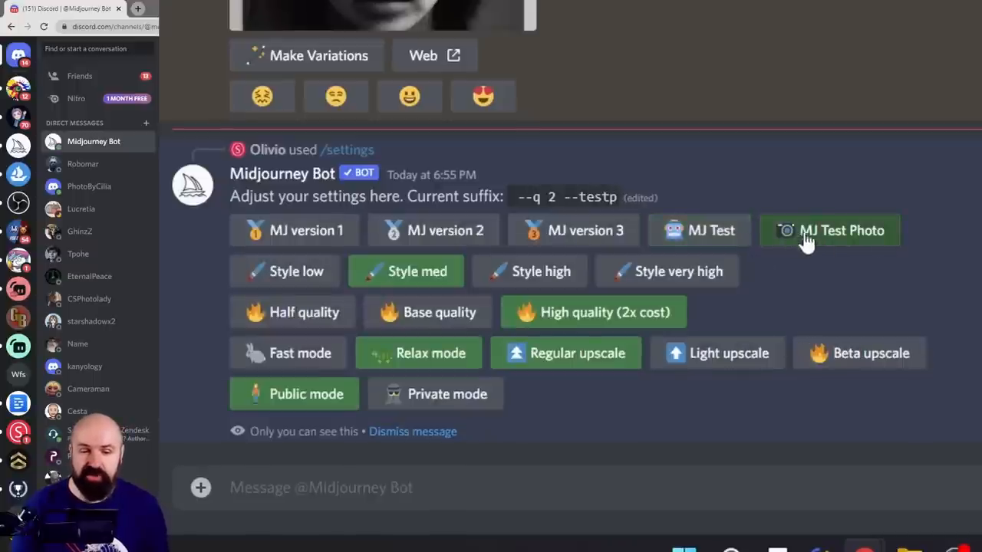
pyautogui.click(829, 231)
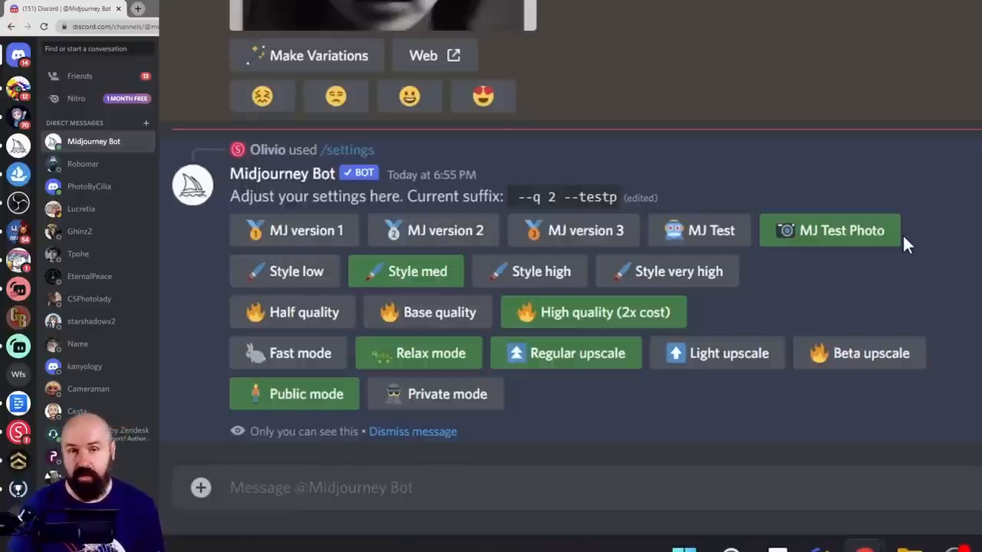
pyautogui.click(573, 230)
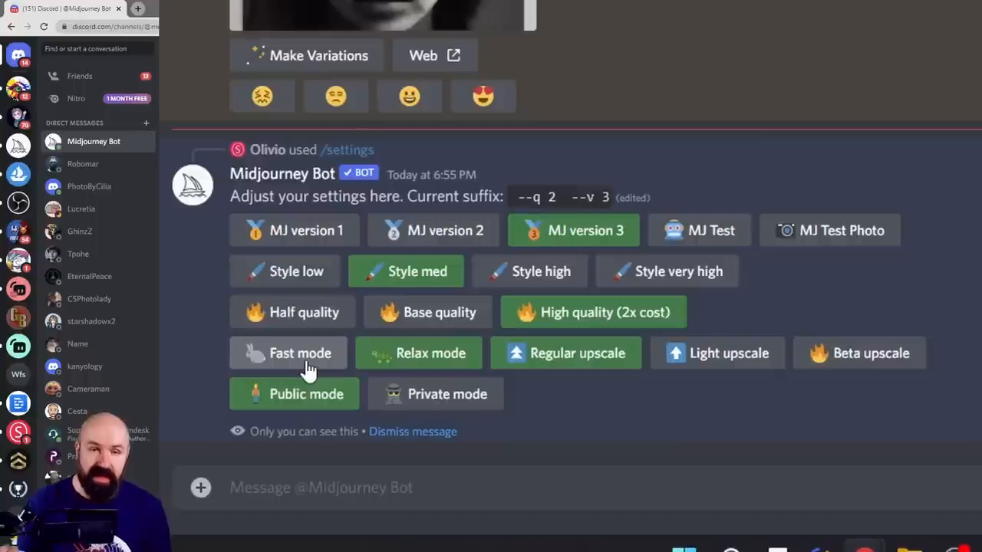
# Step: Enlarge the bot's grid of four painted woman portraits
pyautogui.click(419, 353)
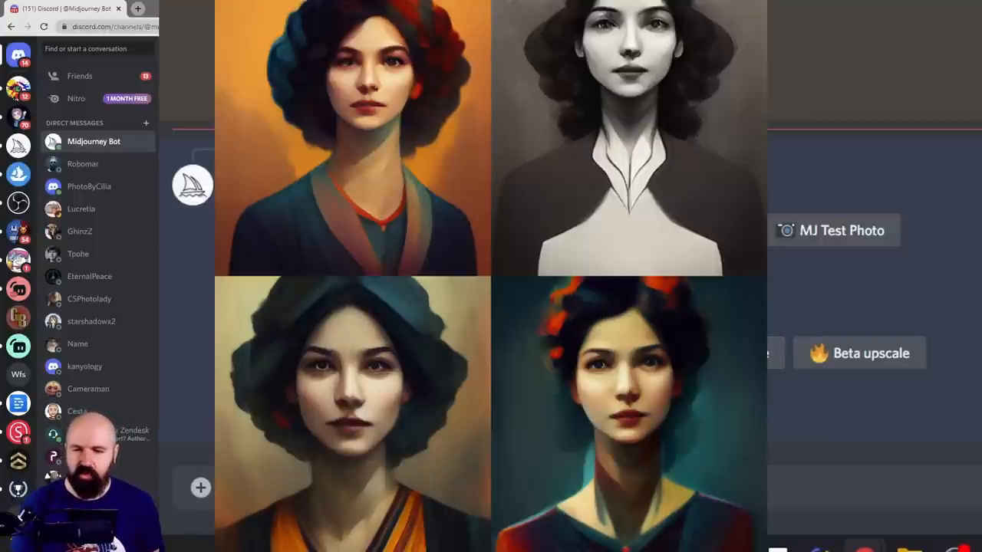
# Step: Dismiss the enlarged grid to inspect the beta-upscaled black-and-white woman photo
pyautogui.click(353, 414)
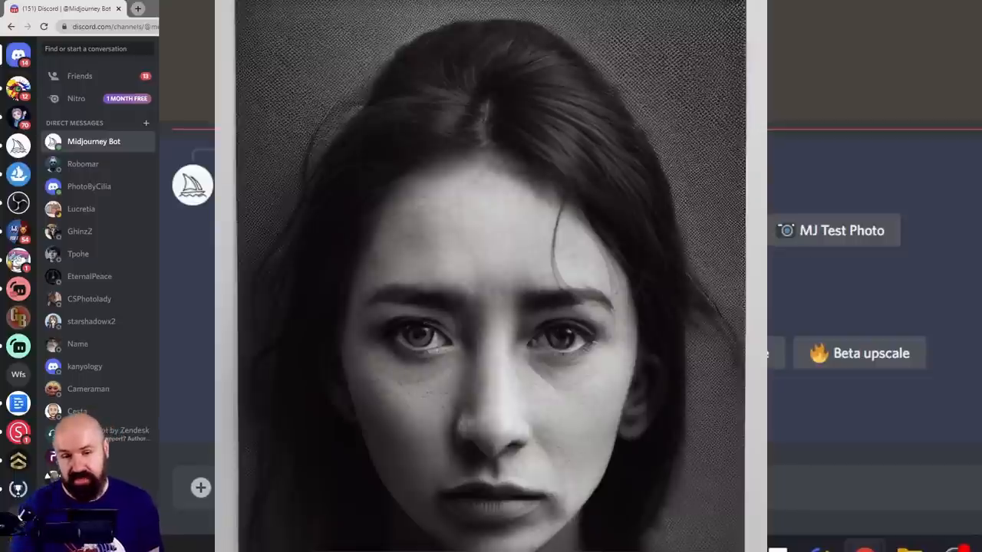
pyautogui.moveTo(930, 231)
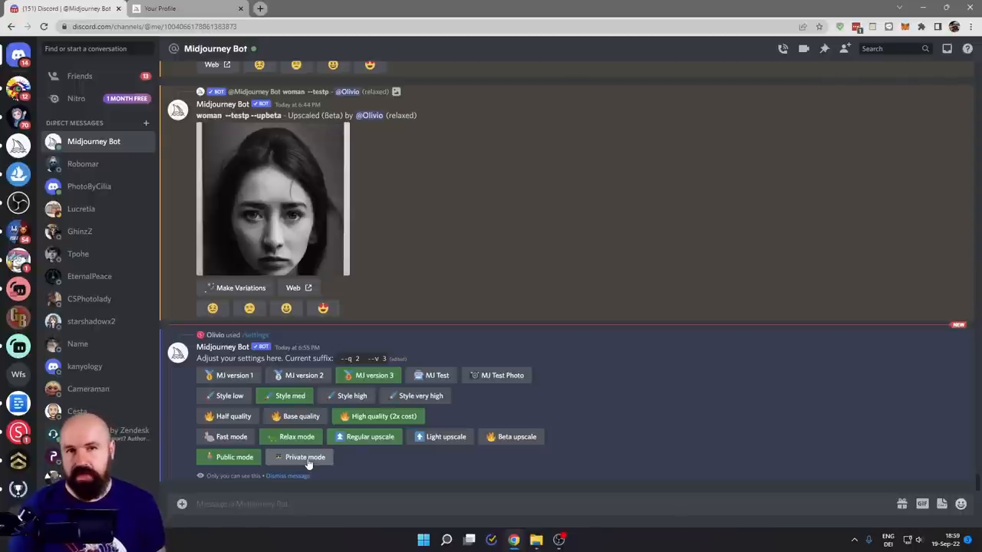
# Step: View the black-and-white woman portrait full size in the Midjourney web gallery, then return
pyautogui.click(187, 9)
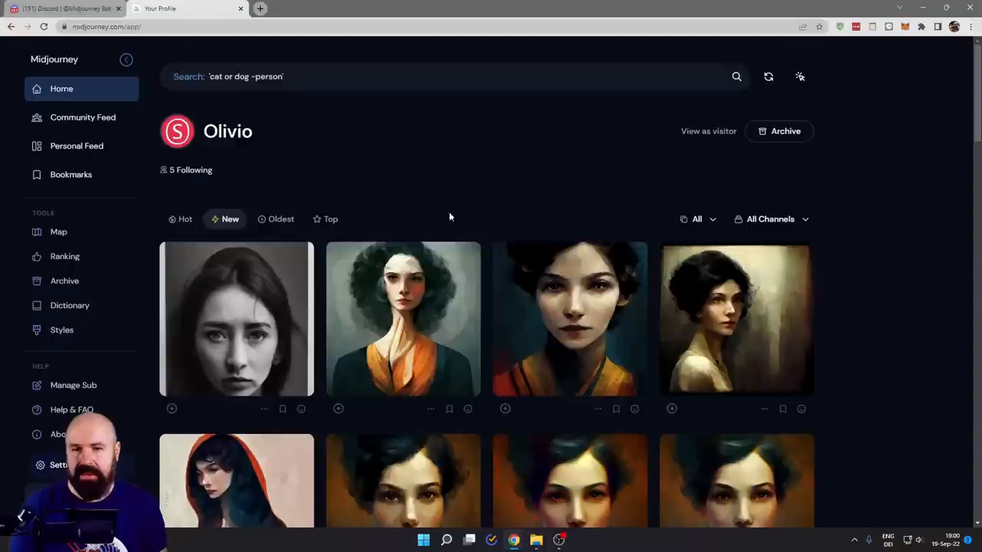
pyautogui.moveTo(850, 339)
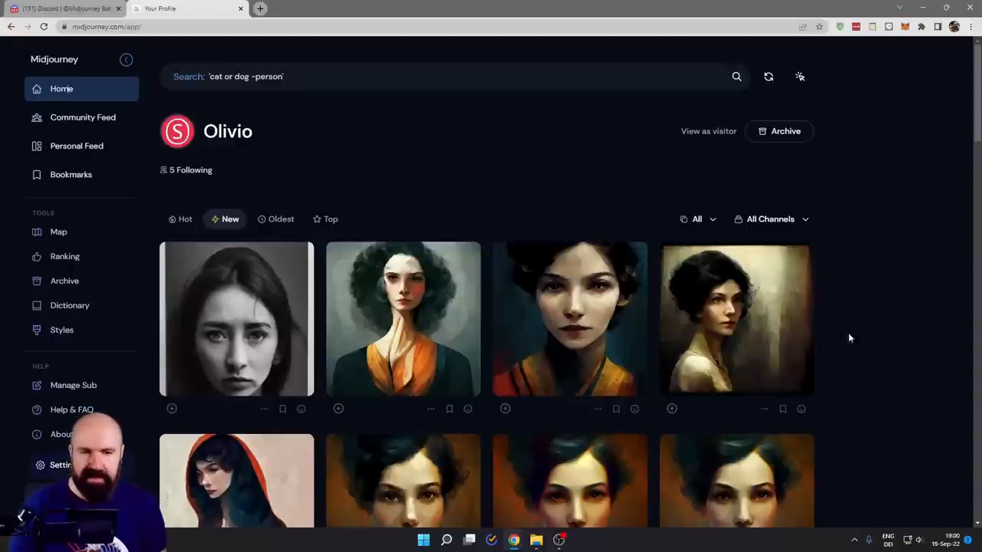
pyautogui.moveTo(847, 321)
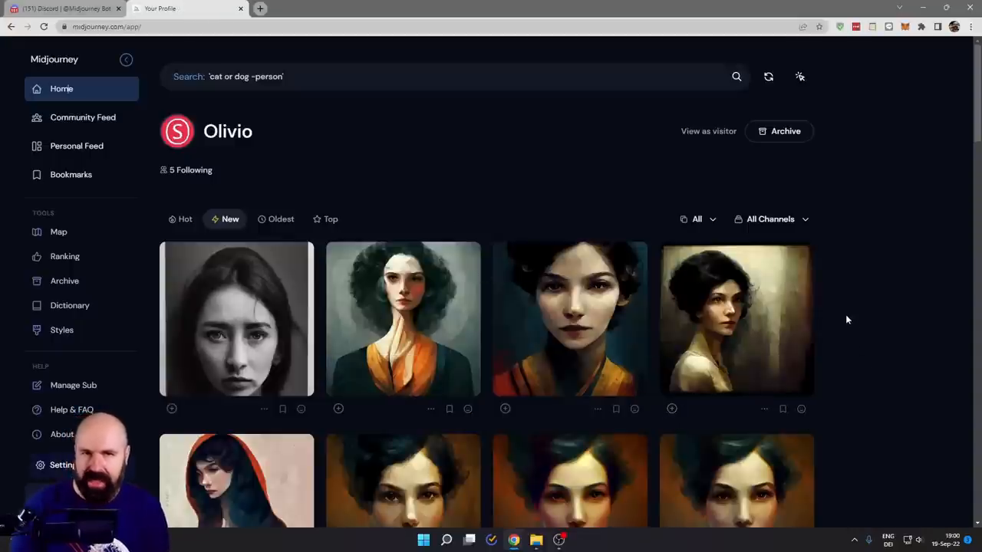
pyautogui.click(65, 9)
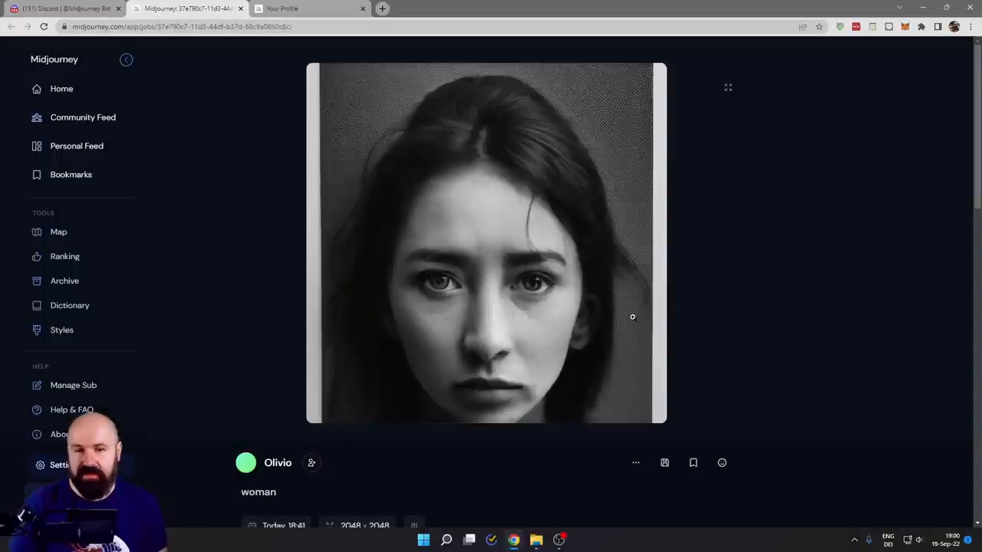
pyautogui.moveTo(200, 123)
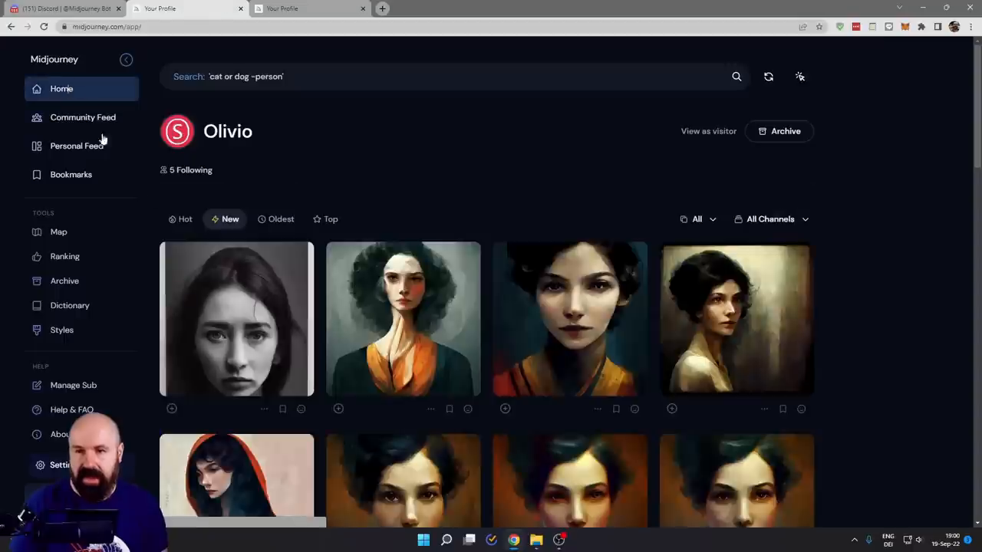
pyautogui.moveTo(749, 454)
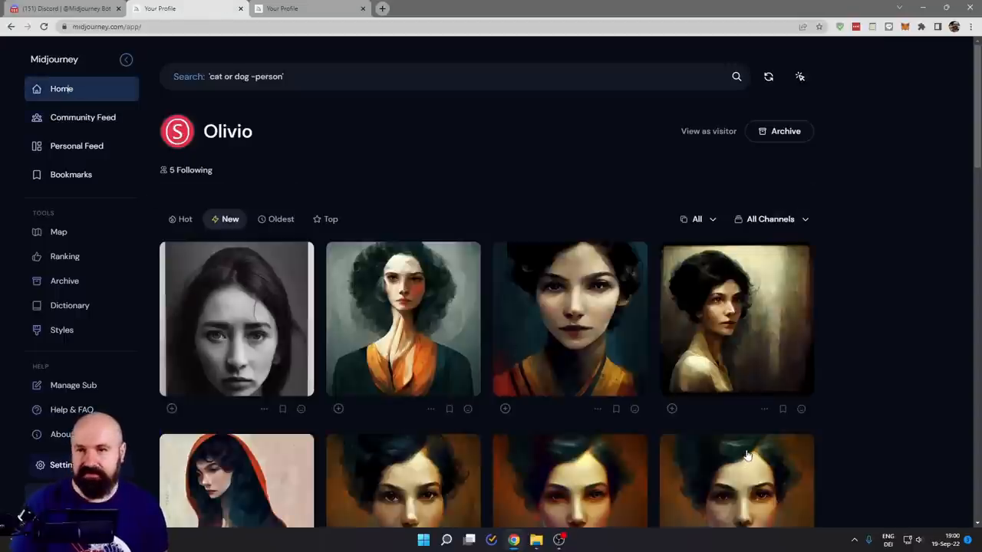
pyautogui.click(64, 9)
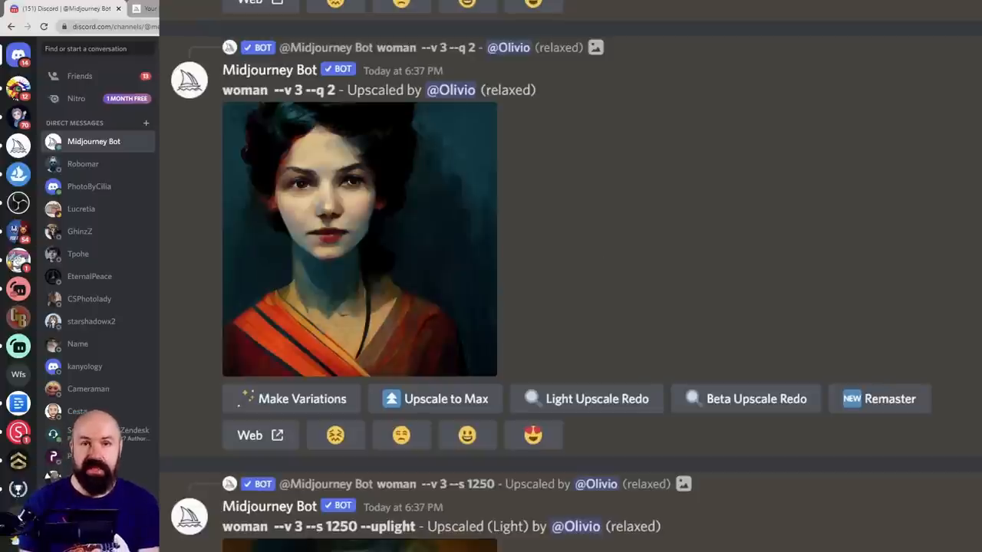
pyautogui.click(359, 240)
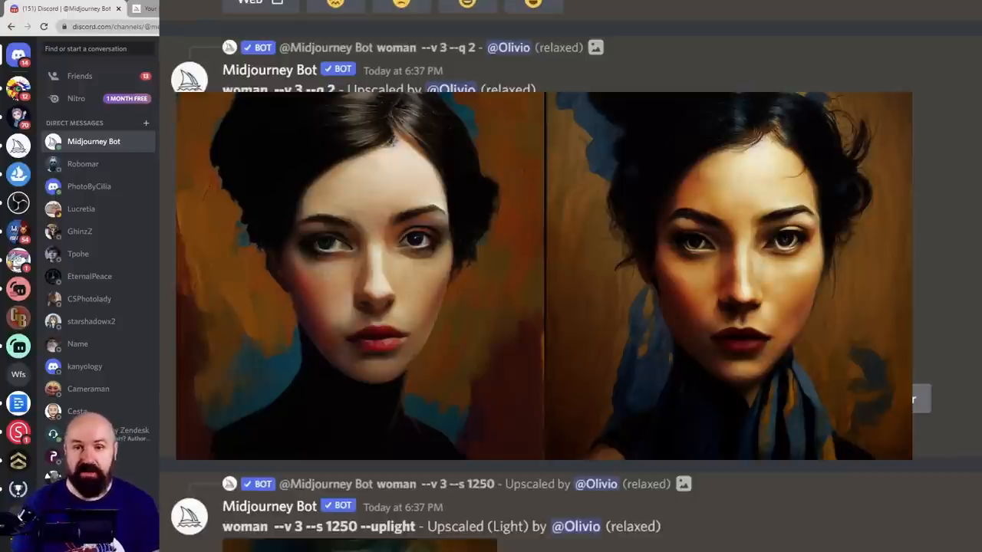
pyautogui.click(359, 276)
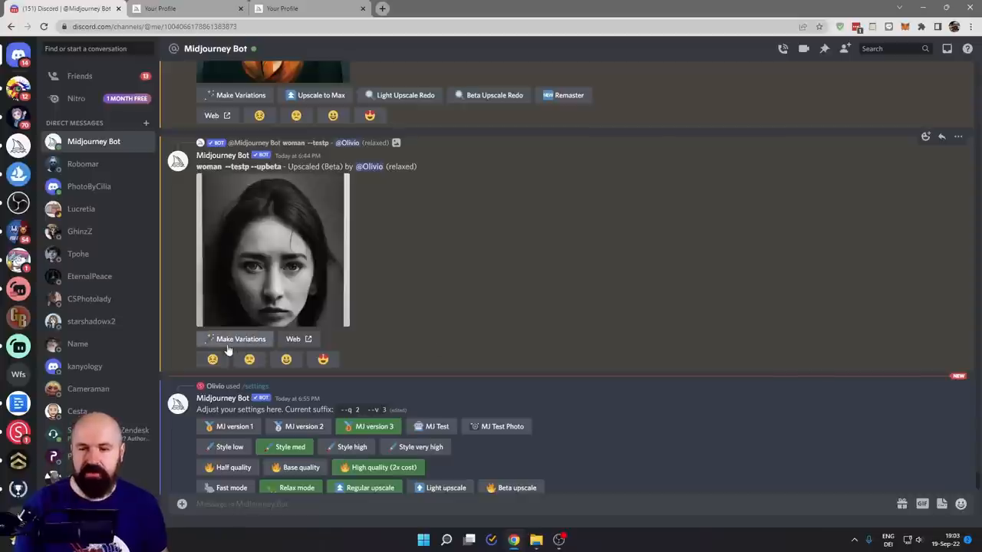
pyautogui.moveTo(445, 358)
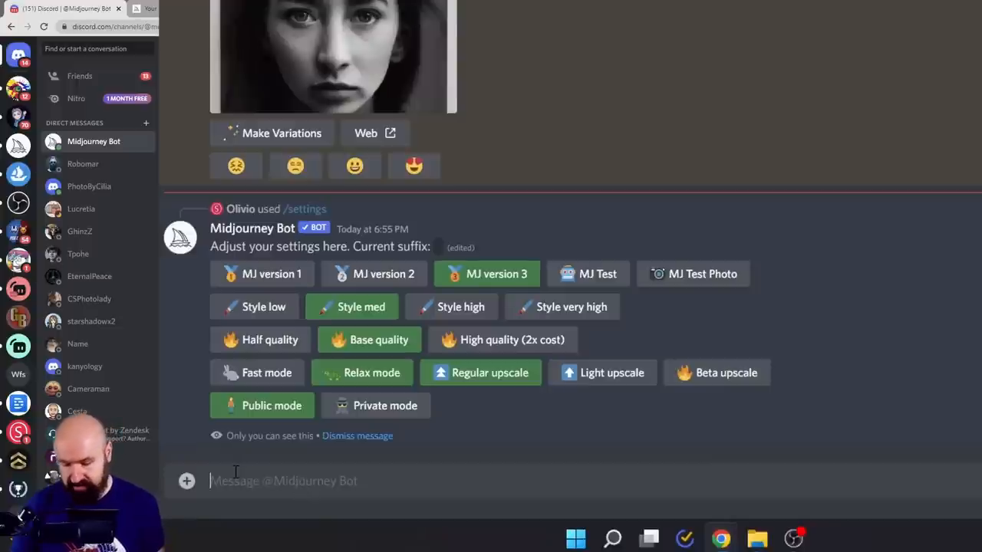
# Step: Set /prefer suffix to 'octane render --test --ar 2:3 --s 5000'
pyautogui.write('/pre')
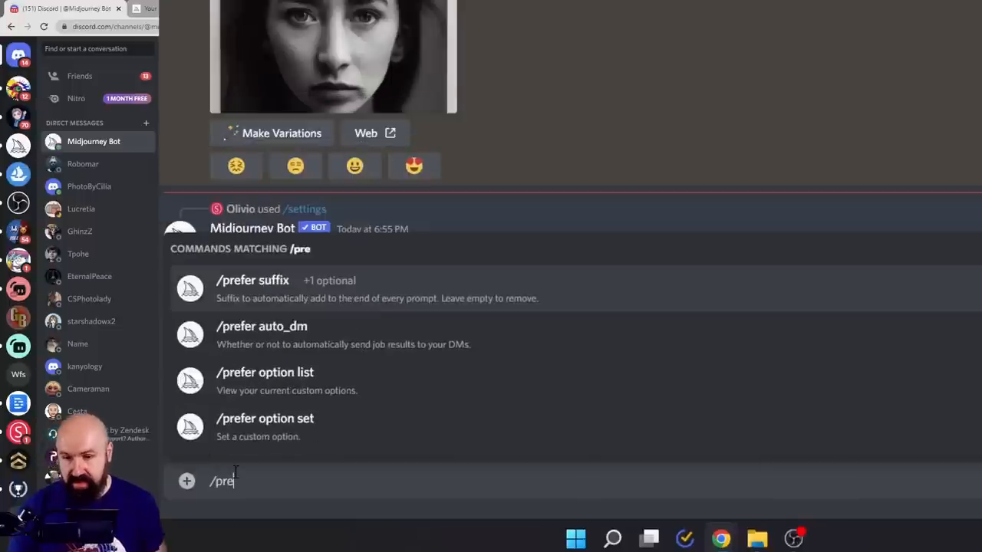
pyautogui.moveTo(259, 297)
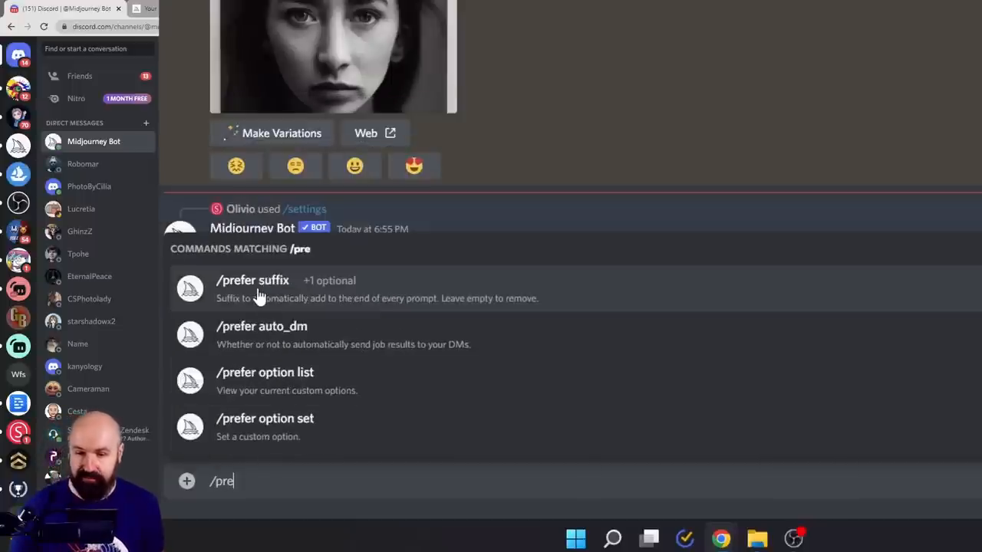
pyautogui.click(251, 279)
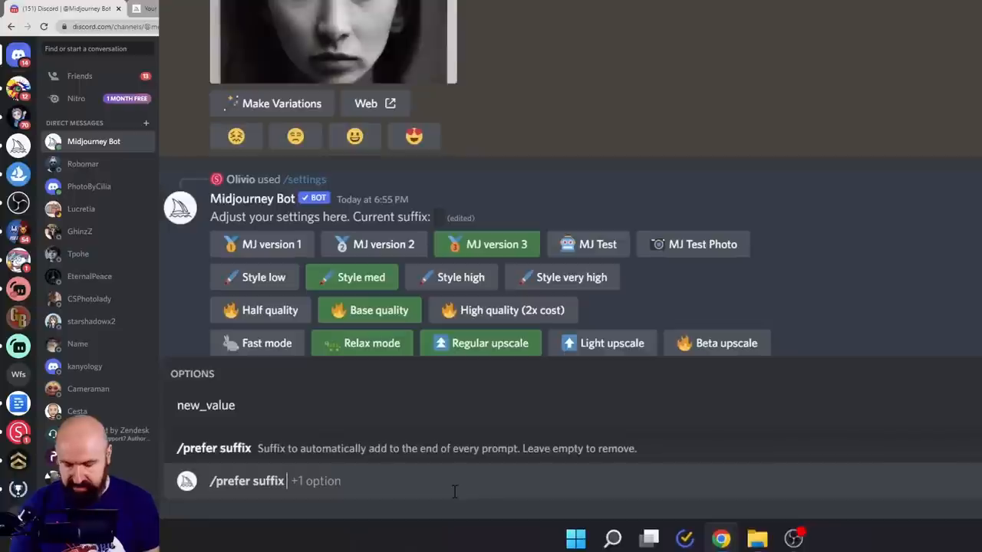
pyautogui.write('octane render --test --ar 2:3')
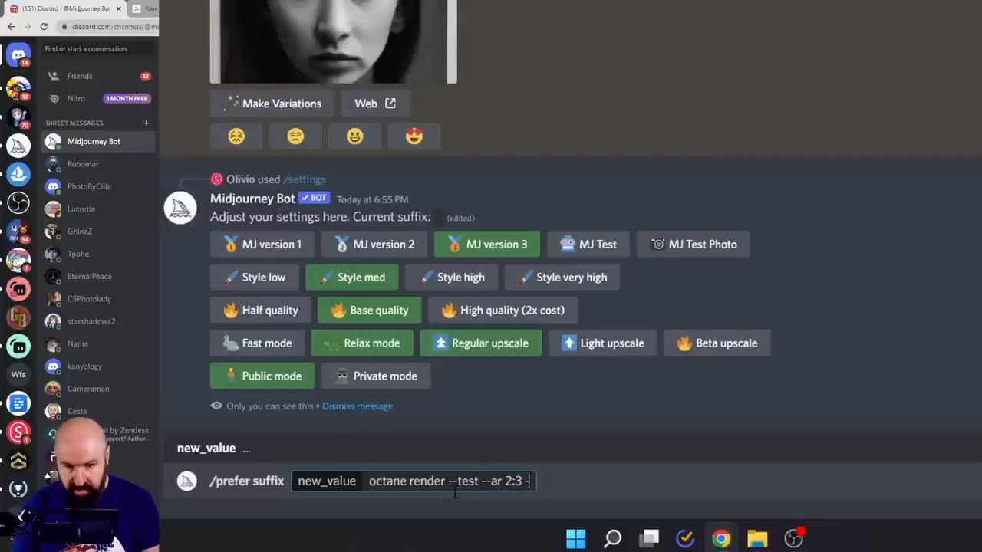
pyautogui.write('-s')
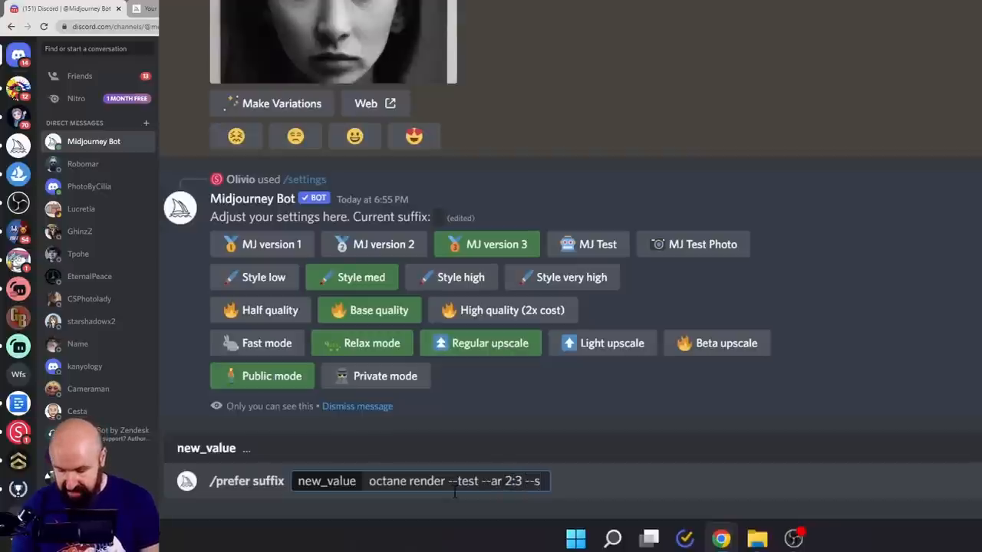
pyautogui.write('5000')
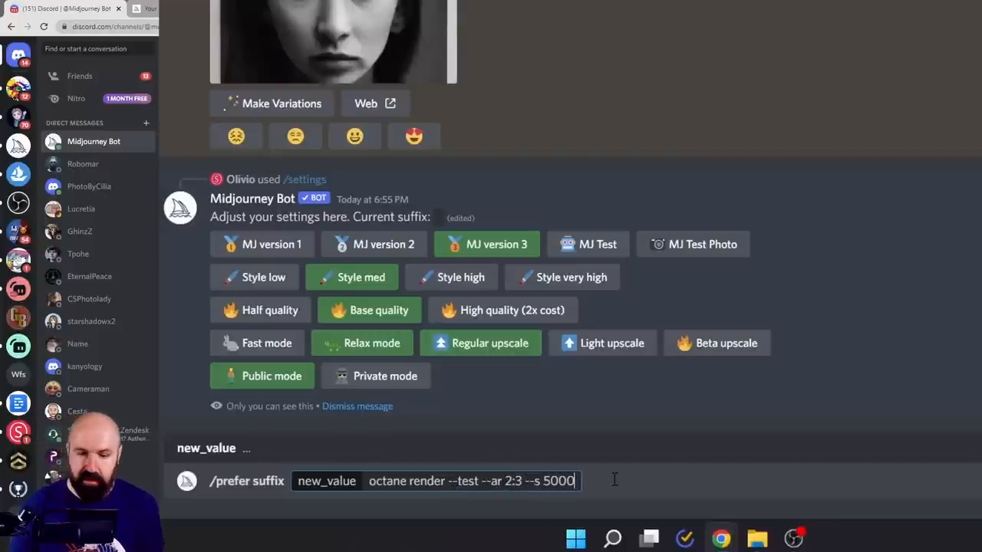
pyautogui.press('Enter')
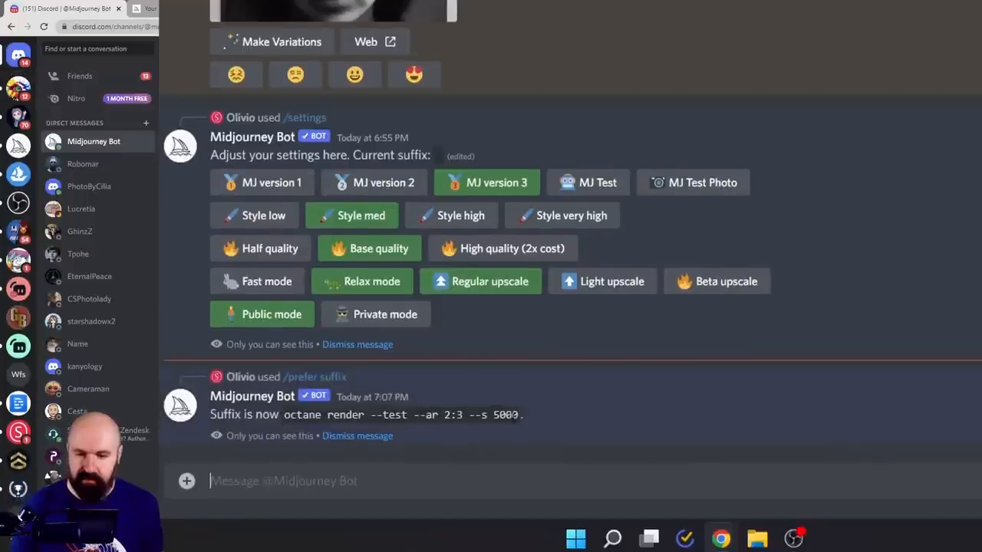
pyautogui.write('/')
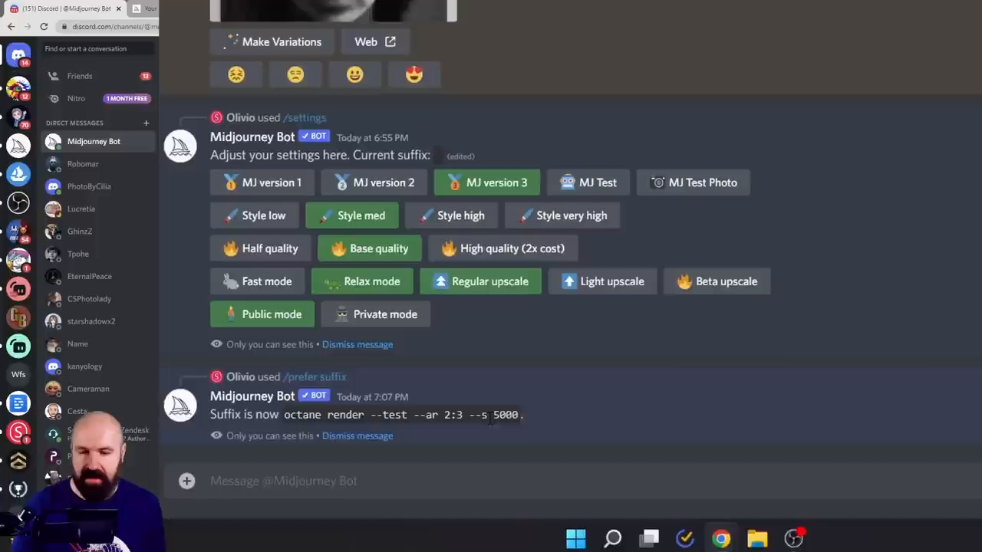
pyautogui.click(283, 481)
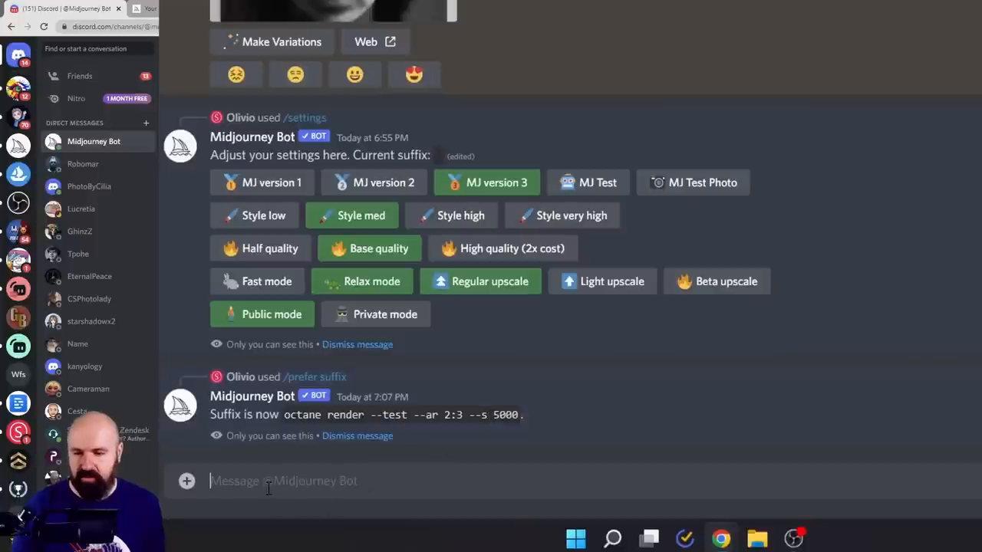
# Step: Submit /imagine woman --testp, rejected as invalid, then begin /pre for the prefer commands
pyautogui.write('/imagine prompt')
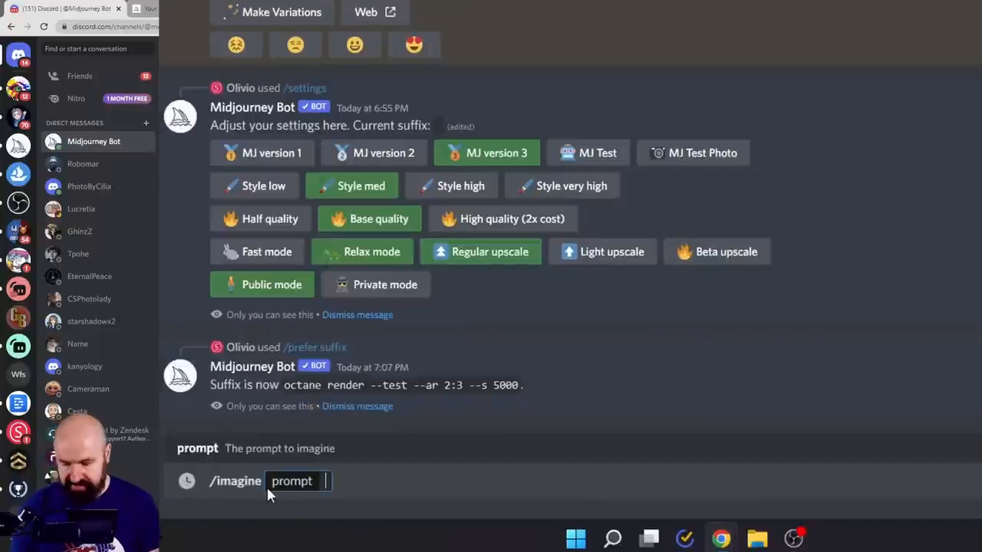
pyautogui.write('woman')
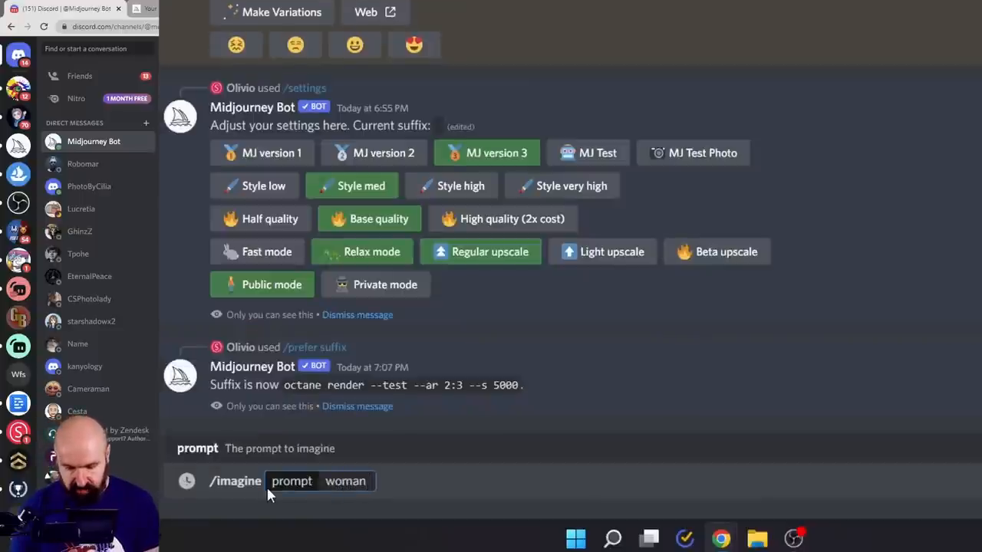
pyautogui.write('--testp')
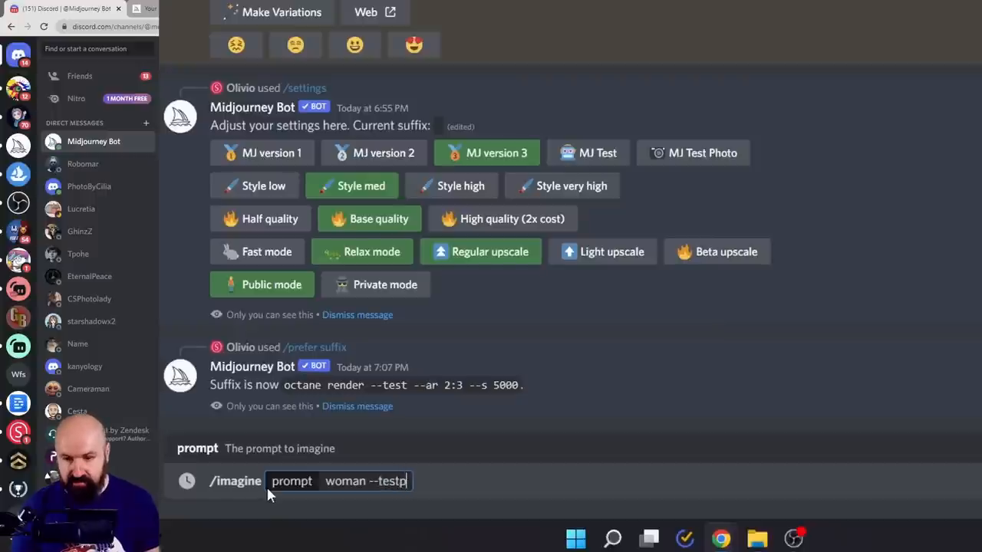
pyautogui.press('Enter')
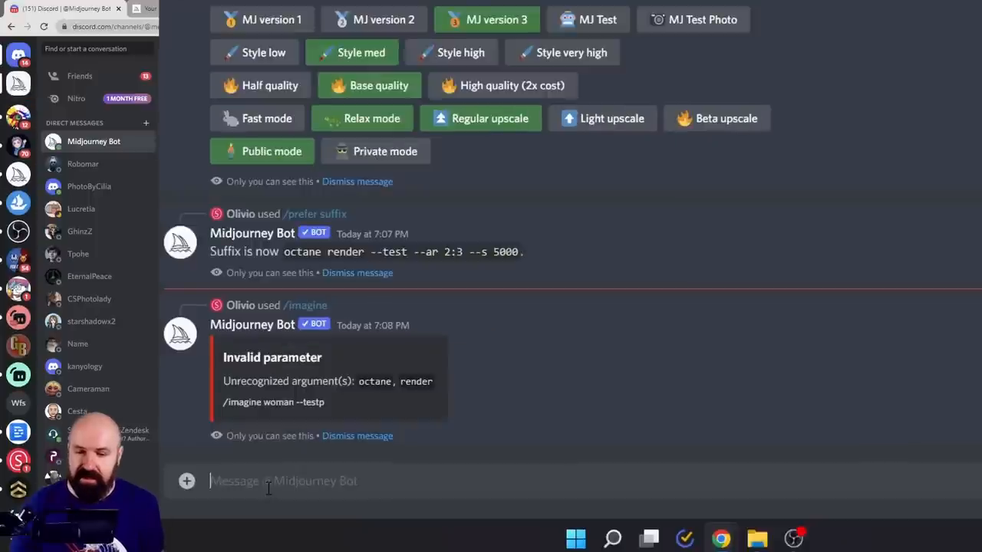
pyautogui.moveTo(337, 427)
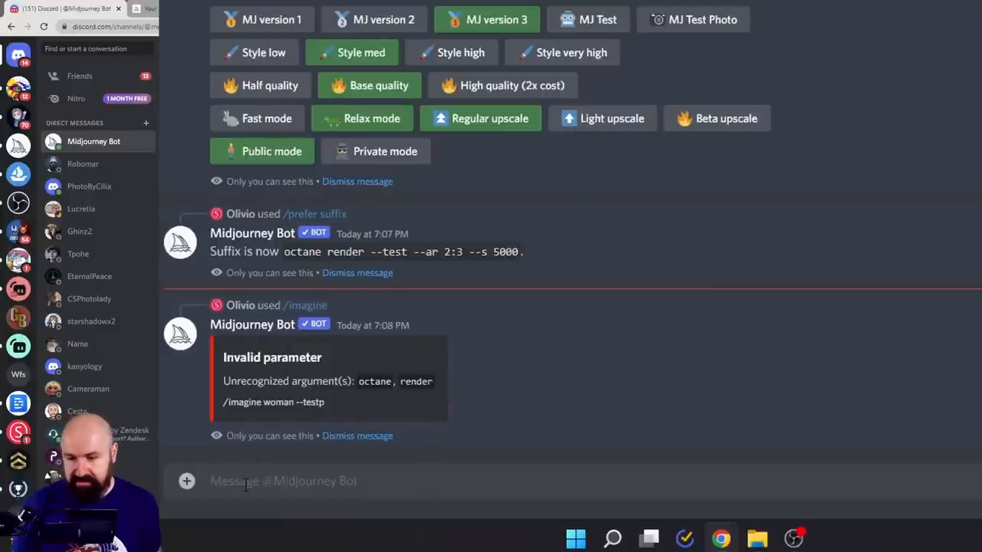
pyautogui.write('/p')
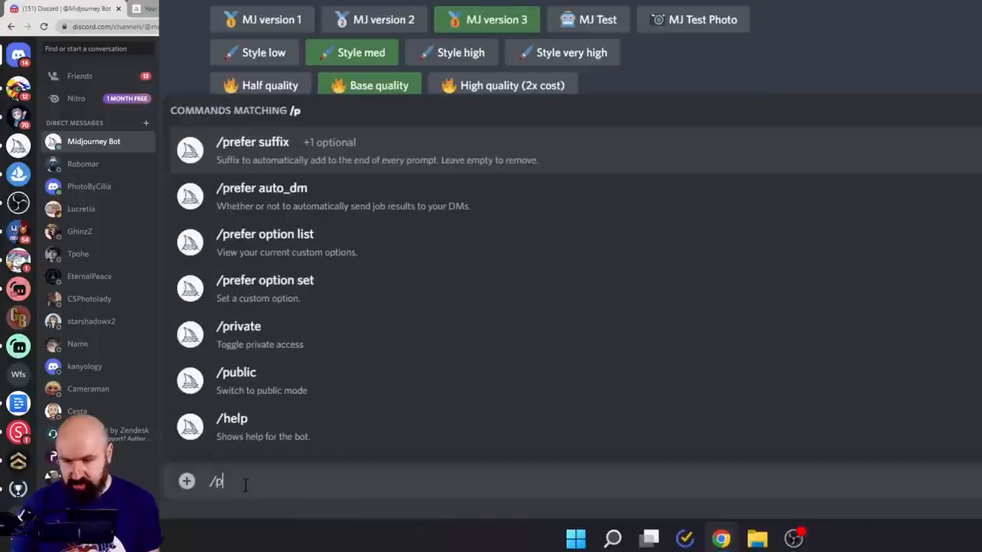
pyautogui.write('re')
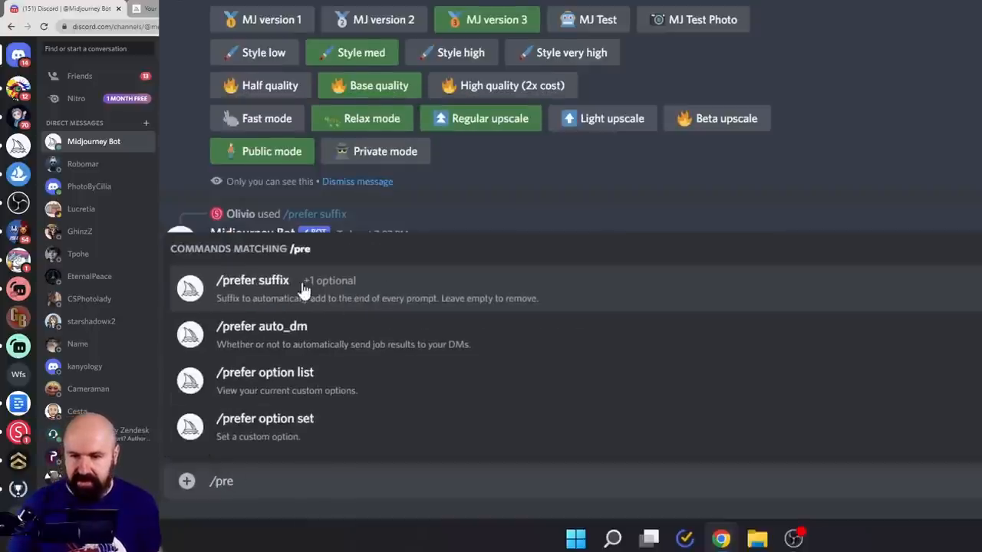